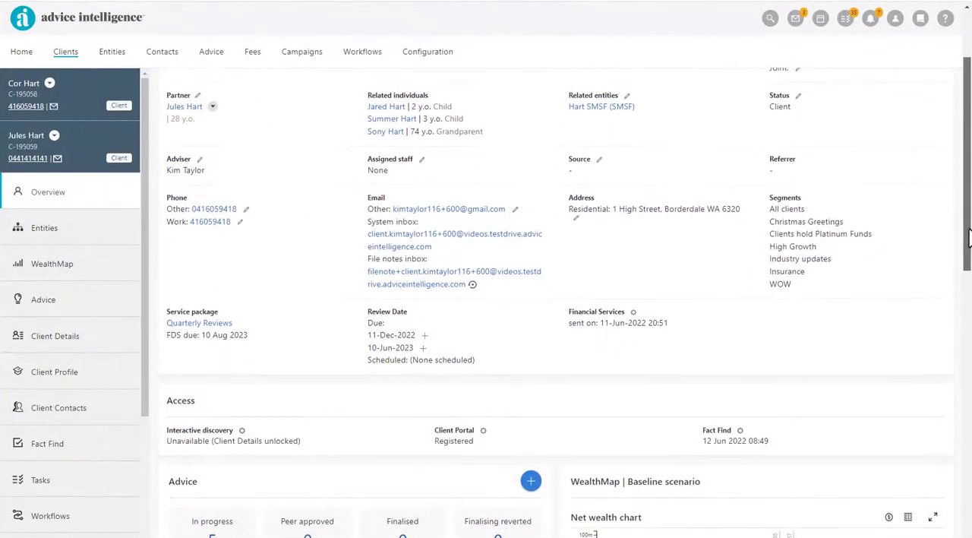
{"action": "scroll", "scroll_direction": "down", "scroll_amount": 3}
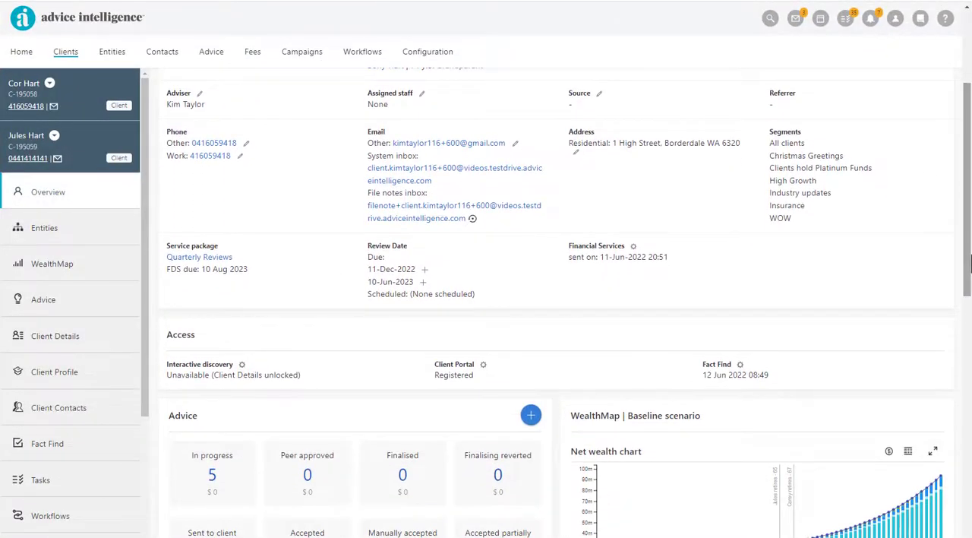
{"action": "mouse_move", "coordinate": [425, 104]}
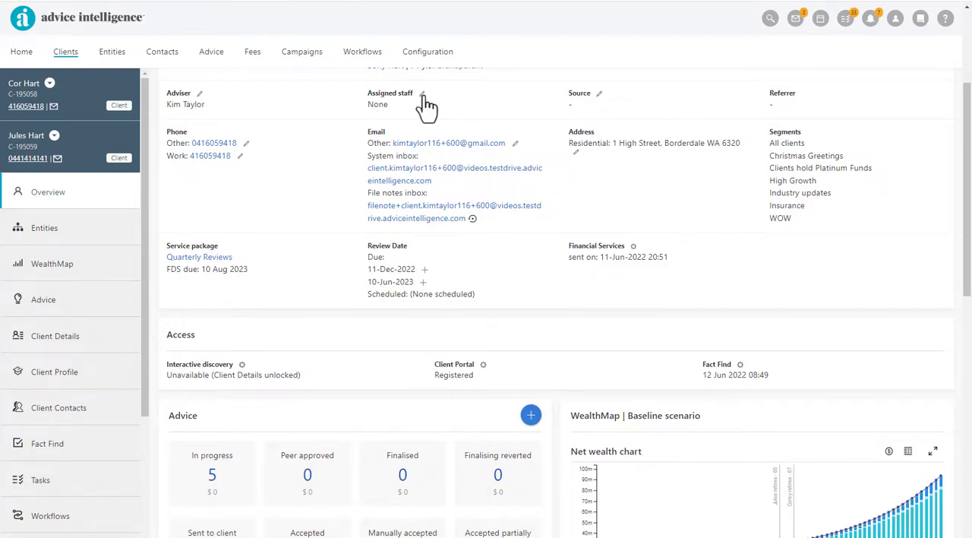
{"action": "left_click", "coordinate": [423, 97]}
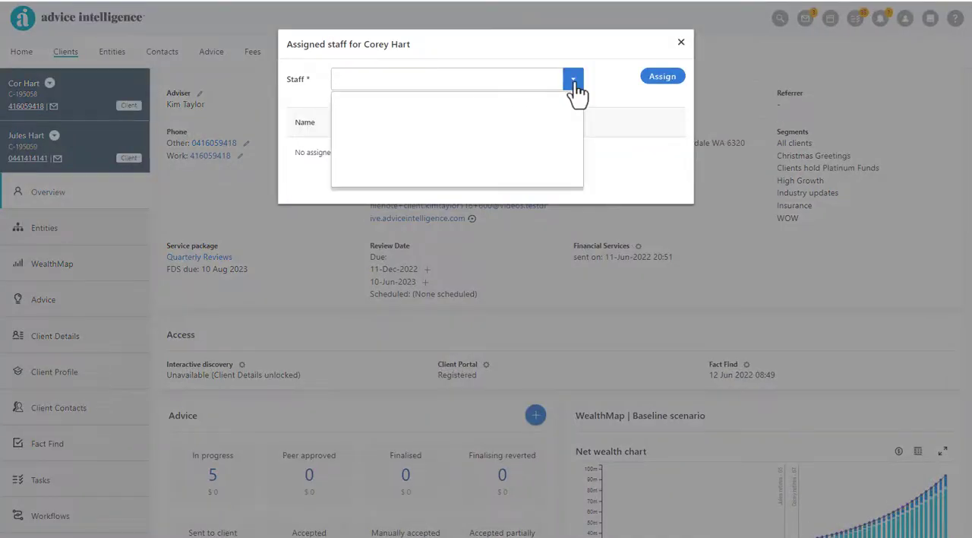
{"action": "left_click", "coordinate": [573, 78]}
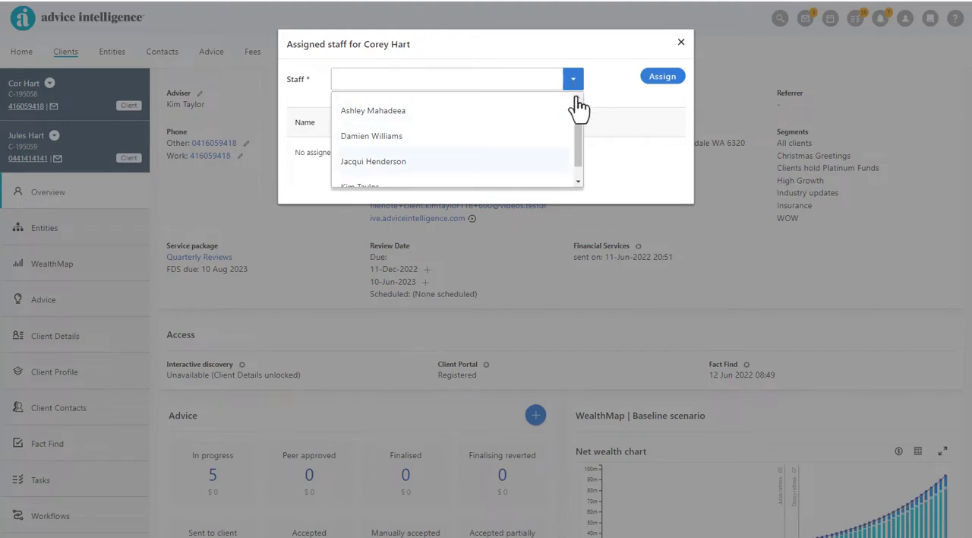
{"action": "scroll", "scroll_direction": "down", "scroll_amount": 3}
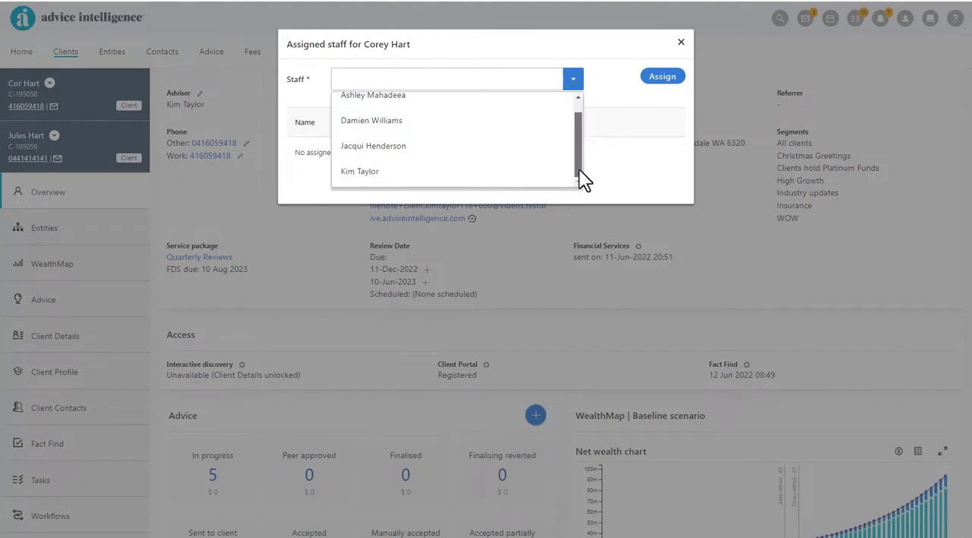
{"action": "left_click", "coordinate": [359, 170]}
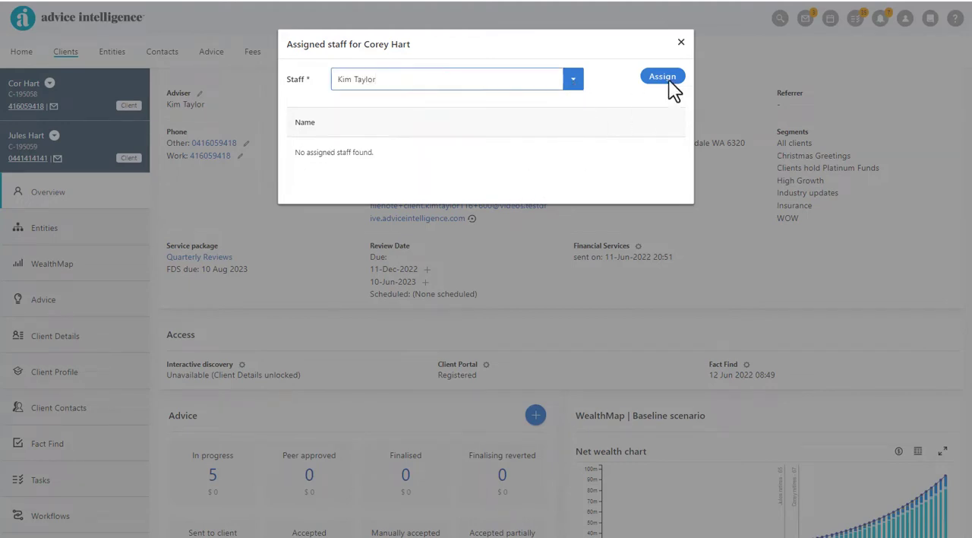
{"action": "left_click", "coordinate": [662, 76]}
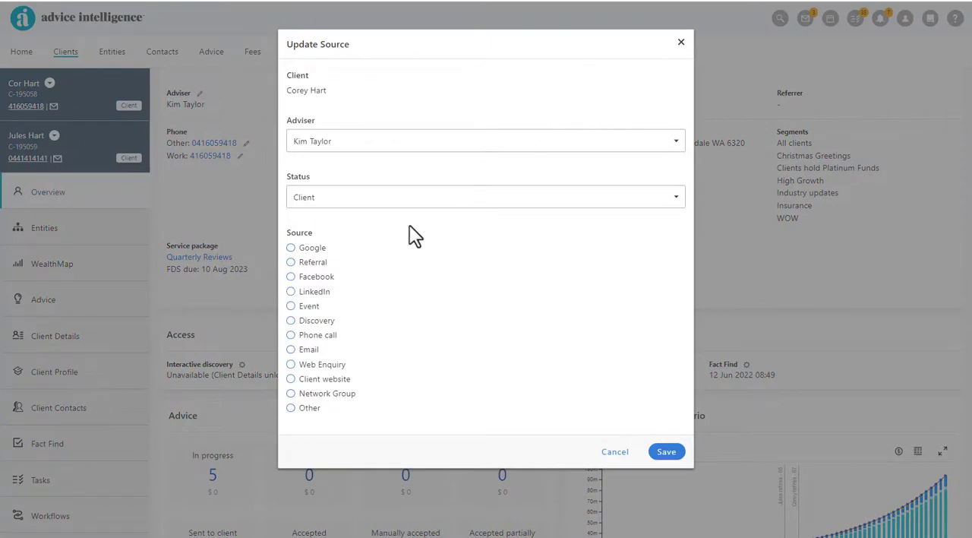
{"action": "mouse_move", "coordinate": [368, 268]}
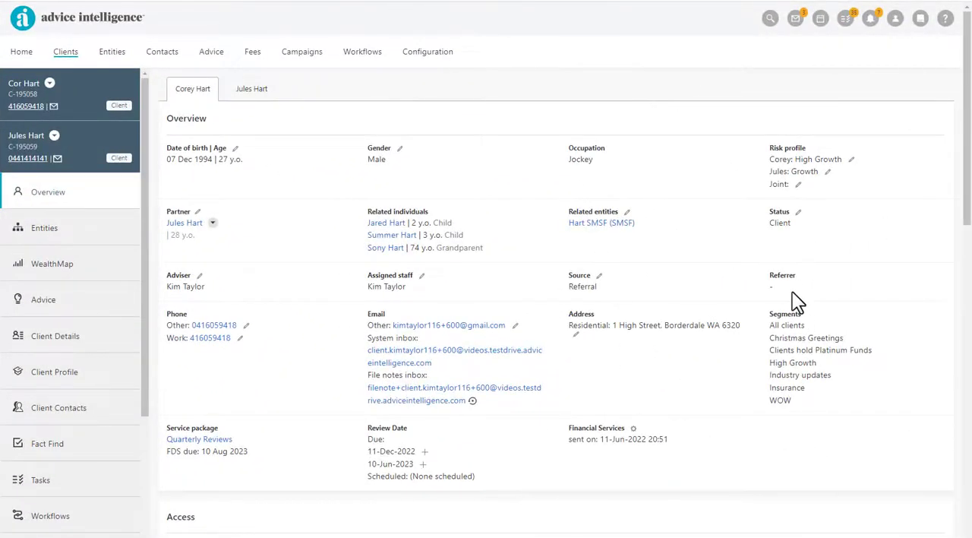
{"action": "left_click", "coordinate": [43, 299]}
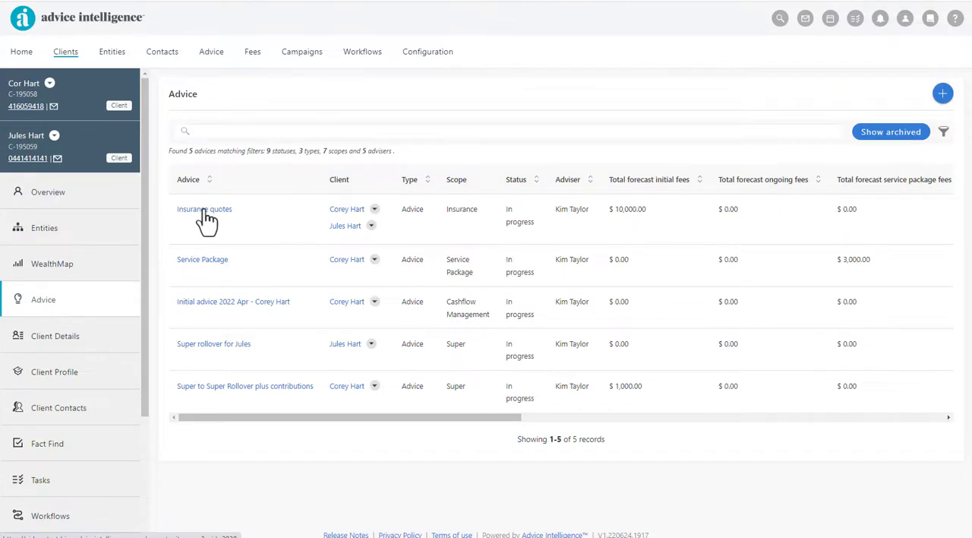
{"action": "left_click", "coordinate": [204, 209]}
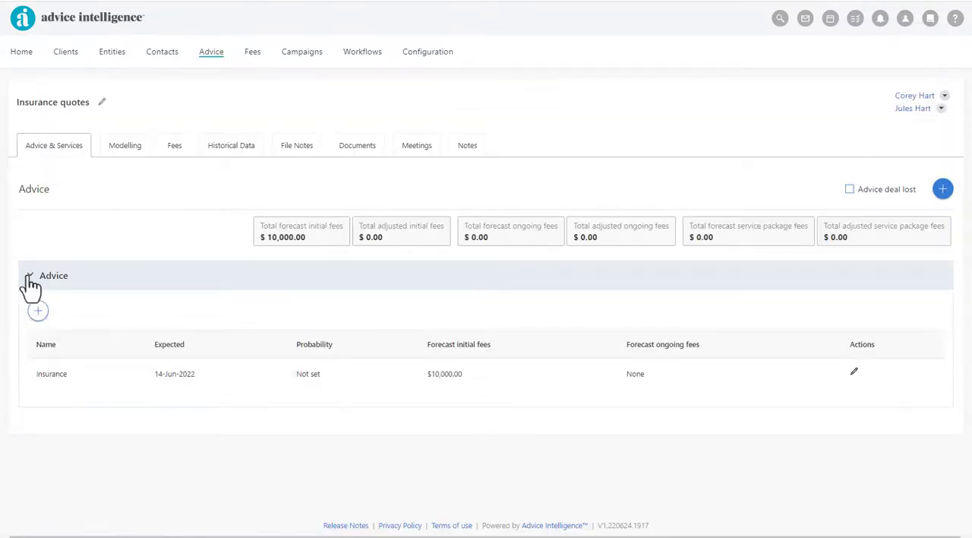
{"action": "mouse_move", "coordinate": [770, 375]}
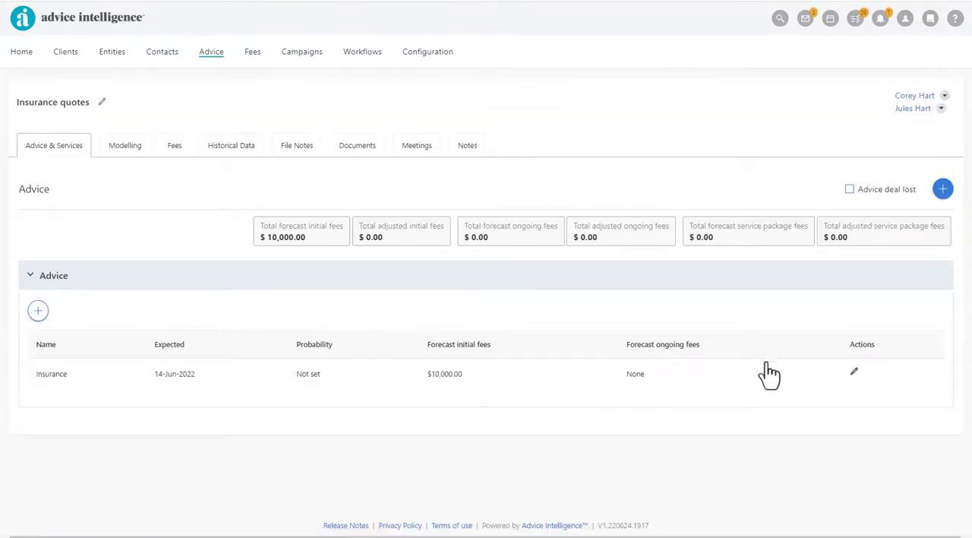
{"action": "left_click", "coordinate": [853, 372]}
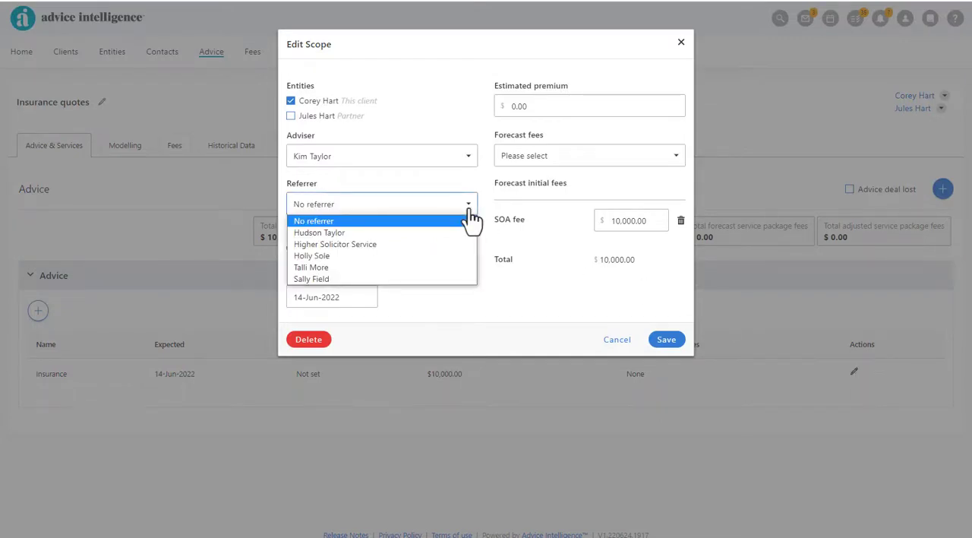
{"action": "left_click", "coordinate": [319, 233]}
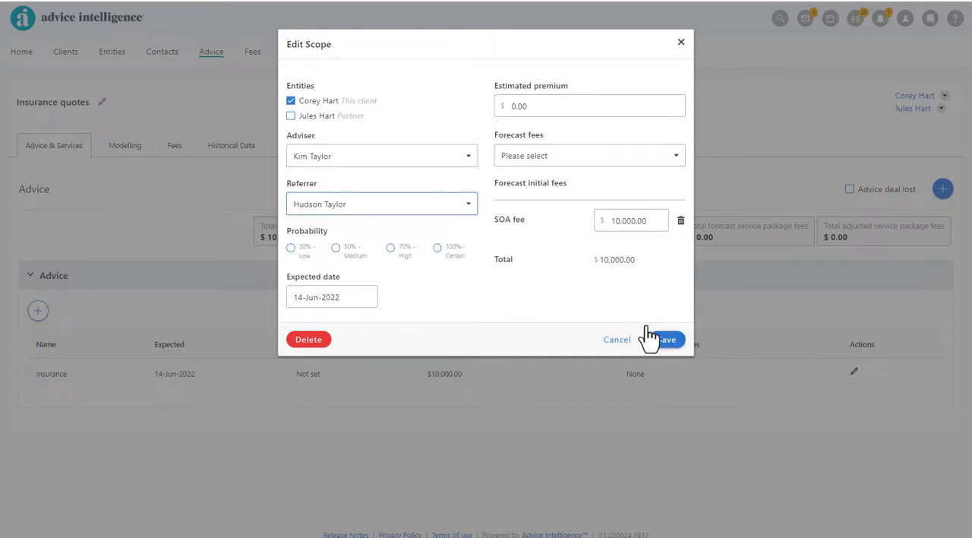
{"action": "left_click", "coordinate": [663, 339]}
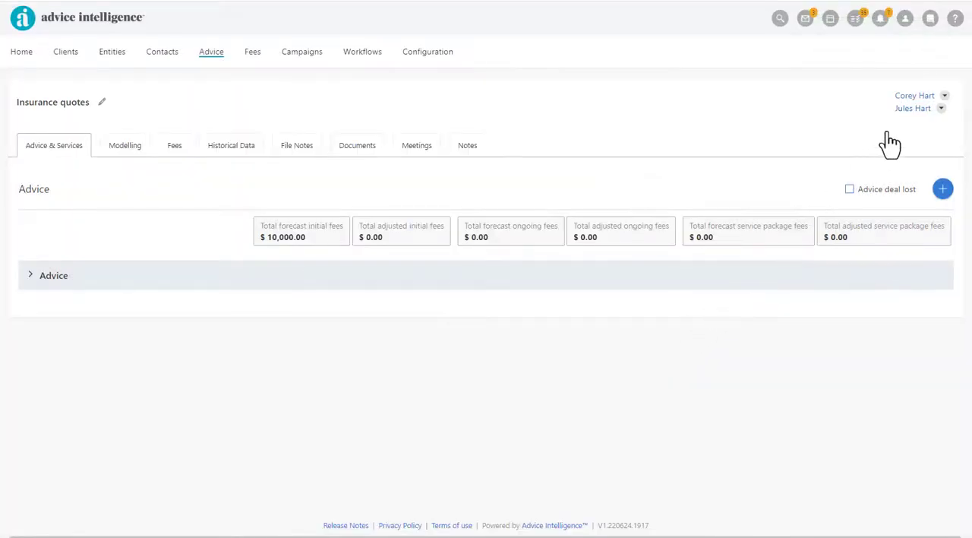